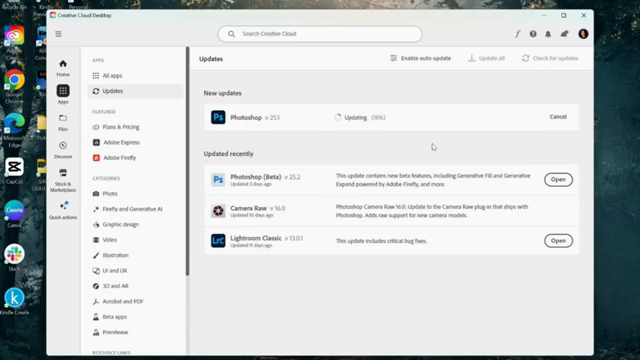
Stop the running Photoshop update, return to app updates, and restart the Photoshop v25.1 update
{"action": "left_click", "coordinate": [66, 74]}
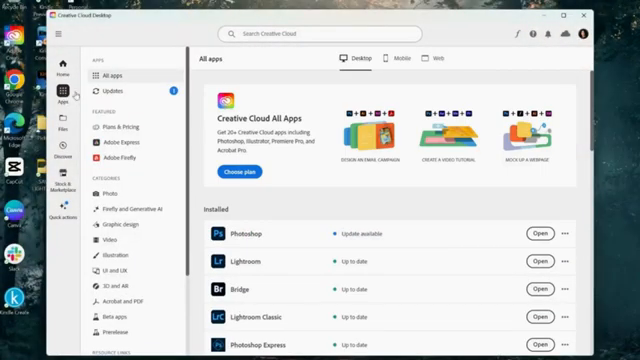
{"action": "left_click", "coordinate": [104, 93]}
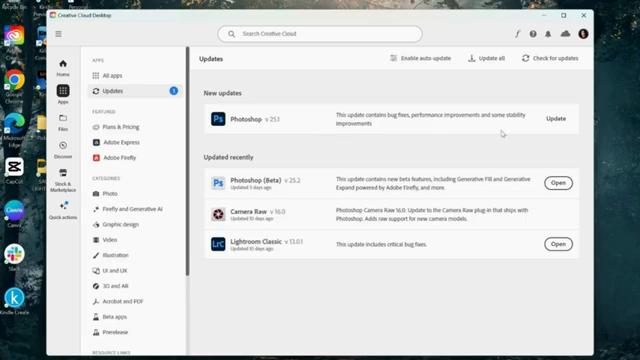
{"action": "left_click", "coordinate": [555, 119]}
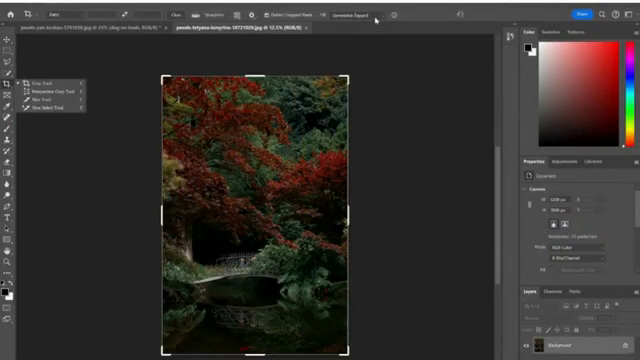
Set the Crop tool to fill the expanded canvas areas with Generative Expand
{"action": "left_click", "coordinate": [370, 12]}
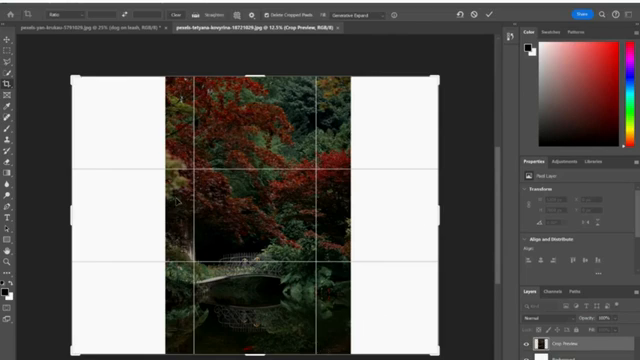
{"action": "mouse_move", "coordinate": [381, 302]}
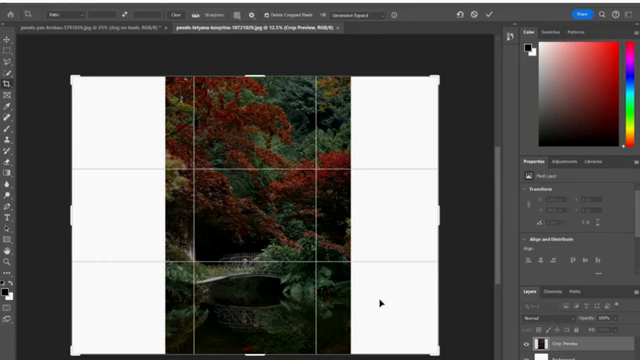
{"action": "mouse_move", "coordinate": [382, 301]}
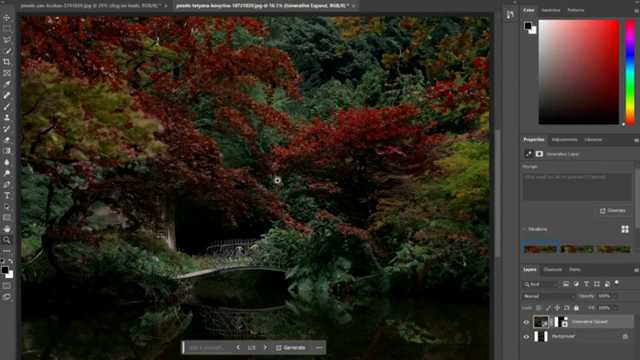
{"action": "mouse_move", "coordinate": [339, 303]}
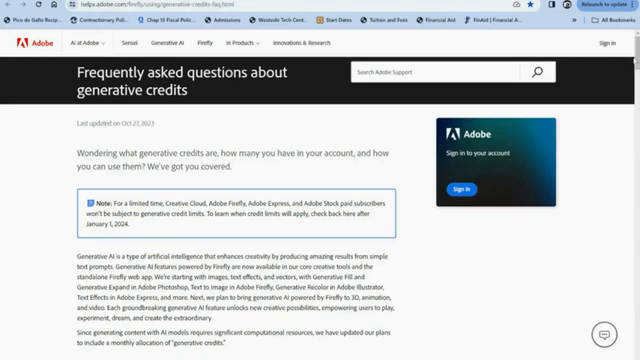
Scroll the generative credits FAQ down to 'What happens if I use all my generative credits?'
{"action": "scroll", "scroll_direction": "down", "scroll_amount": 3}
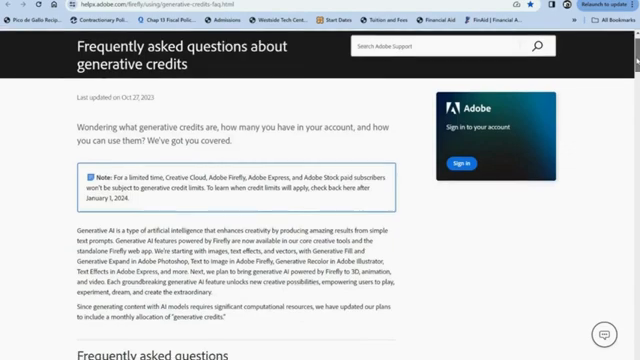
{"action": "scroll", "scroll_direction": "down", "scroll_amount": 3}
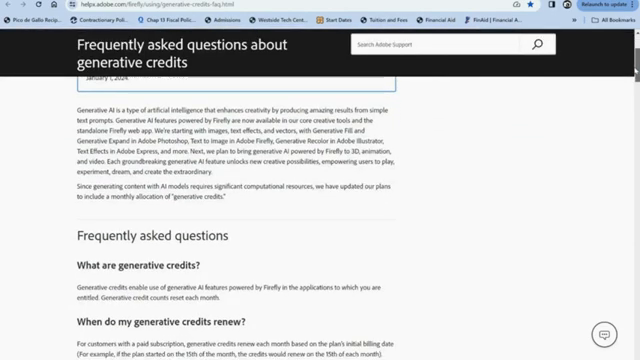
{"action": "scroll", "scroll_direction": "down", "scroll_amount": 3}
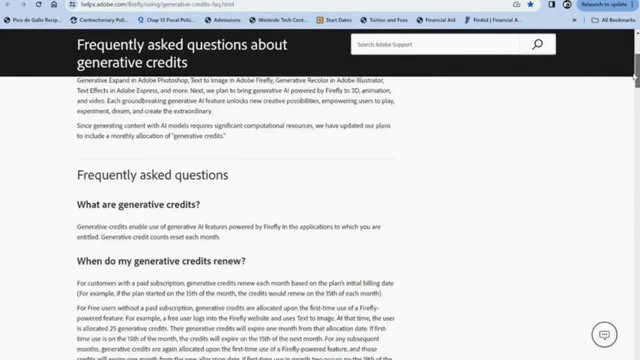
{"action": "scroll", "scroll_direction": "down", "scroll_amount": 3}
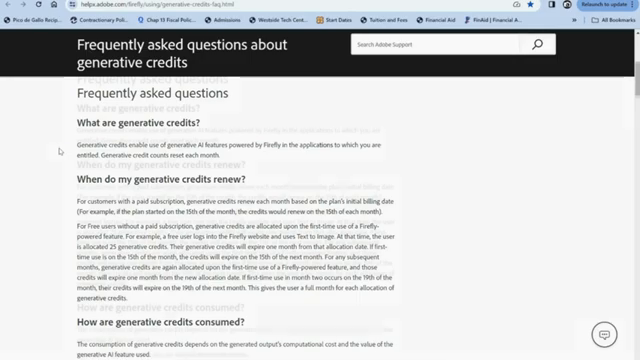
{"action": "scroll", "scroll_direction": "down", "scroll_amount": 3}
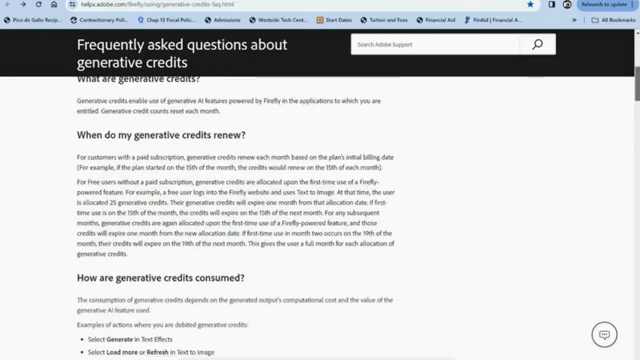
{"action": "scroll", "scroll_direction": "down", "scroll_amount": 3}
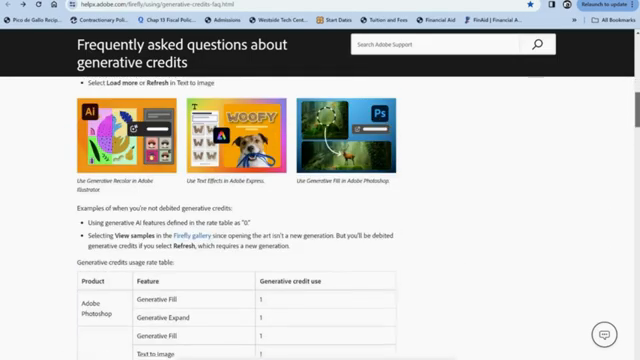
{"action": "scroll", "scroll_direction": "down", "scroll_amount": 3}
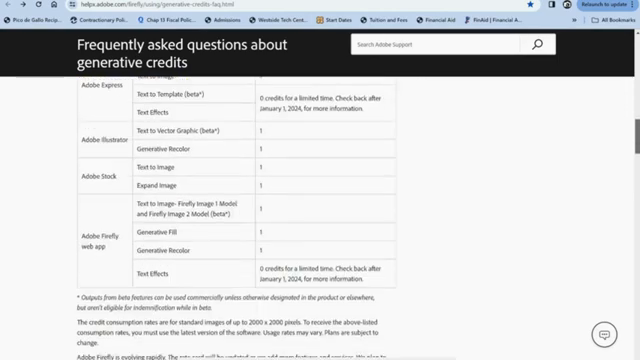
{"action": "scroll", "scroll_direction": "down", "scroll_amount": 3}
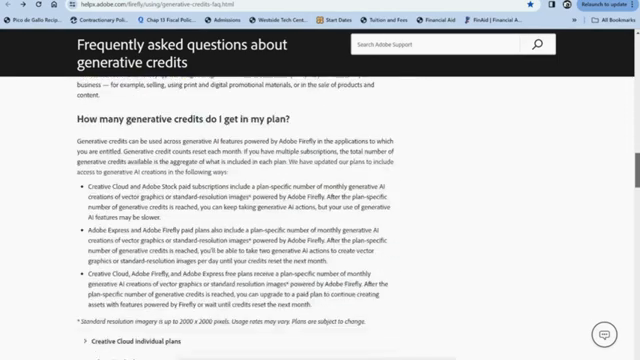
{"action": "scroll", "scroll_direction": "down", "scroll_amount": 3}
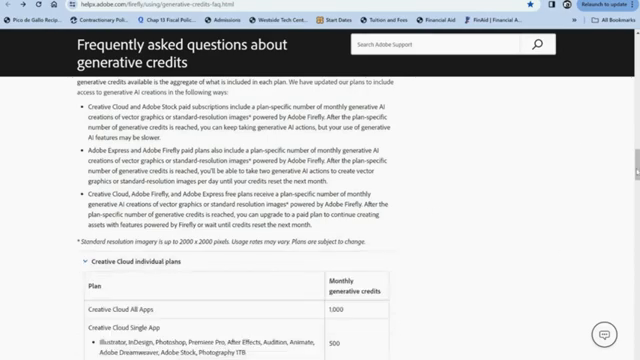
{"action": "scroll", "scroll_direction": "down", "scroll_amount": 3}
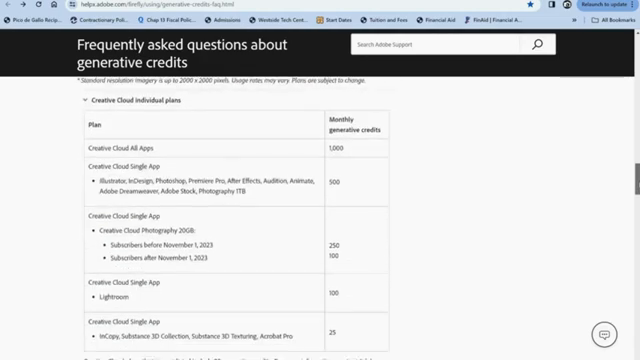
{"action": "scroll", "scroll_direction": "down", "scroll_amount": 3}
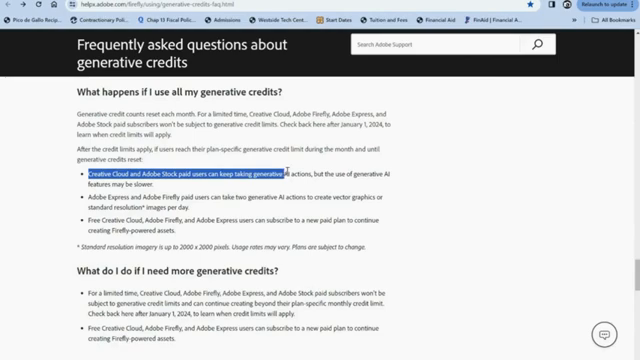
Select the bullet saying paid Creative Cloud and Adobe Stock users can keep taking generative AI actions
{"action": "left_click_drag", "start_coordinate": [284, 172], "coordinate": [330, 172]}
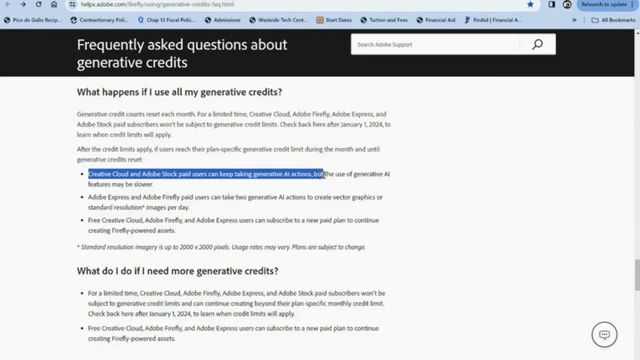
{"action": "left_click_drag", "start_coordinate": [90, 174], "coordinate": [390, 207]}
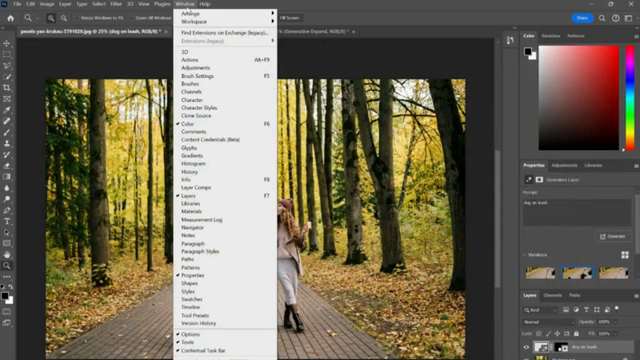
{"action": "mouse_move", "coordinate": [200, 60]}
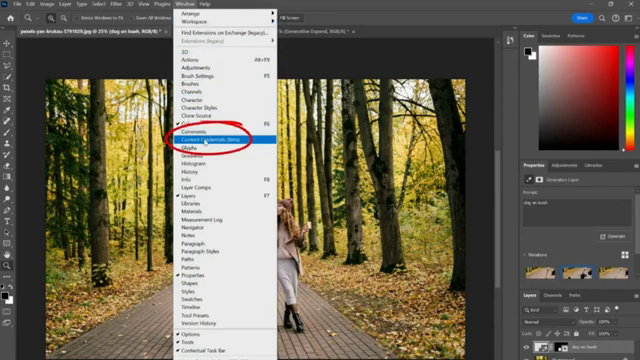
Open the Content Credentials (Beta) panel from the Window menu
{"action": "left_click", "coordinate": [212, 146]}
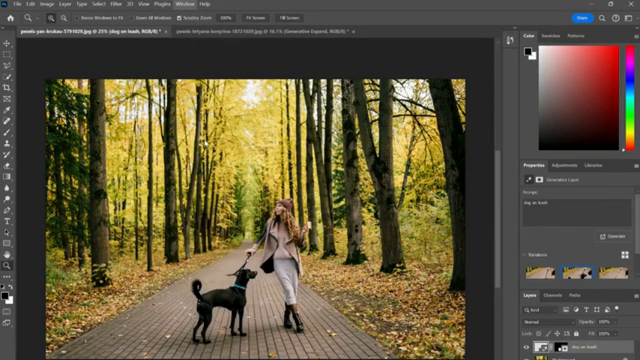
{"action": "left_click", "coordinate": [502, 49]}
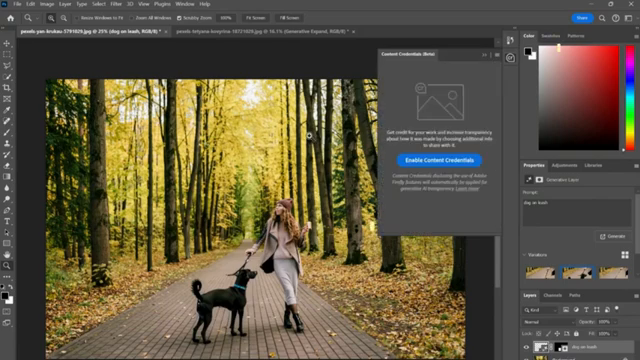